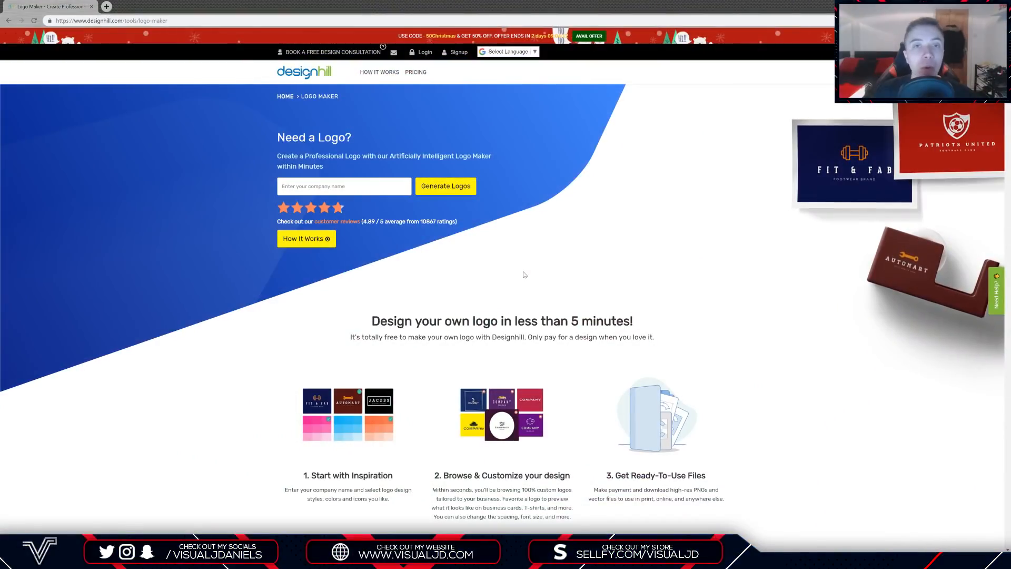
Enter the company name VisualArts and generate logos to reach the design style picker
scroll(down, 3)
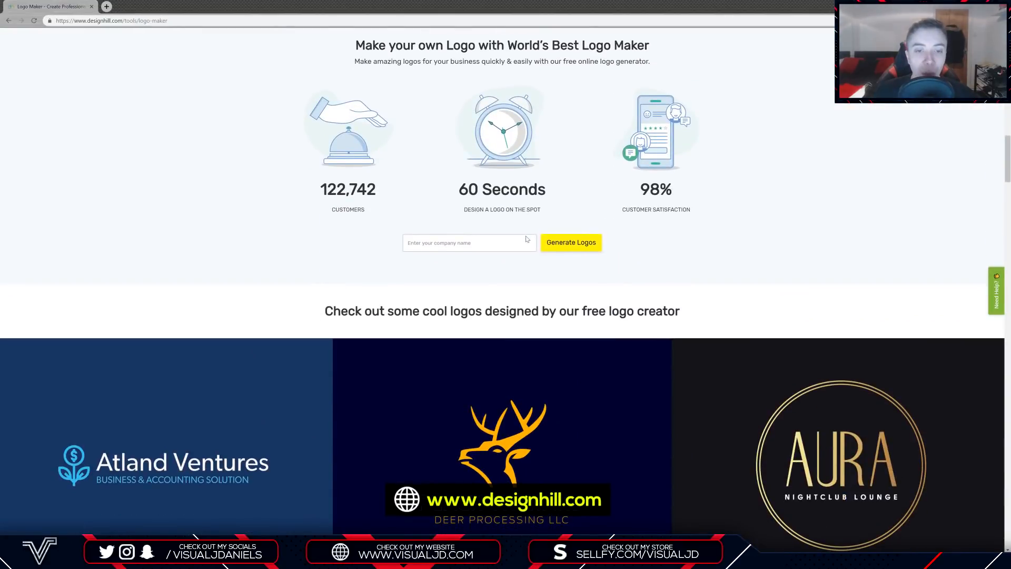
scroll(down, 3)
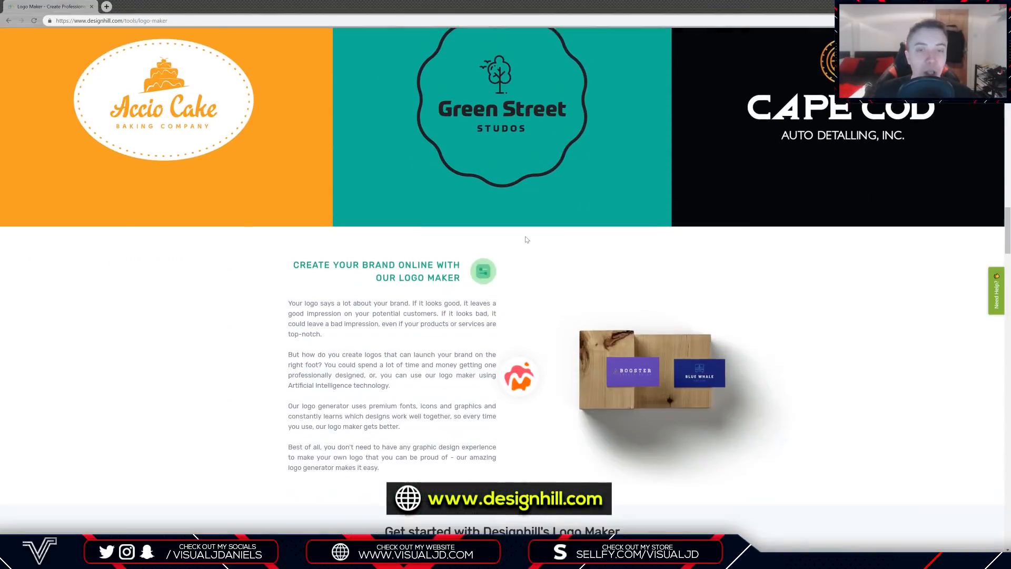
scroll(up, 3)
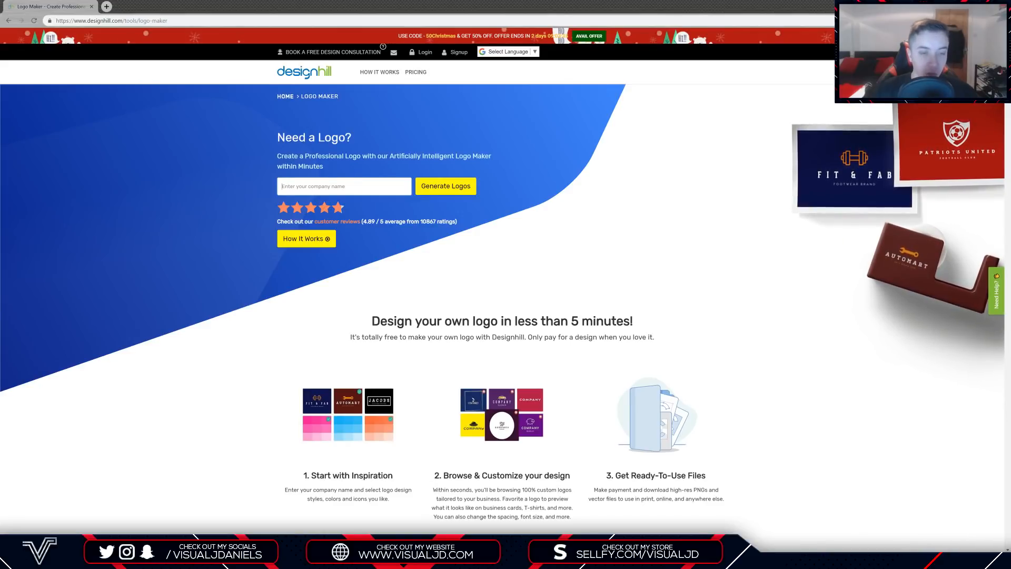
text(VisualArts)
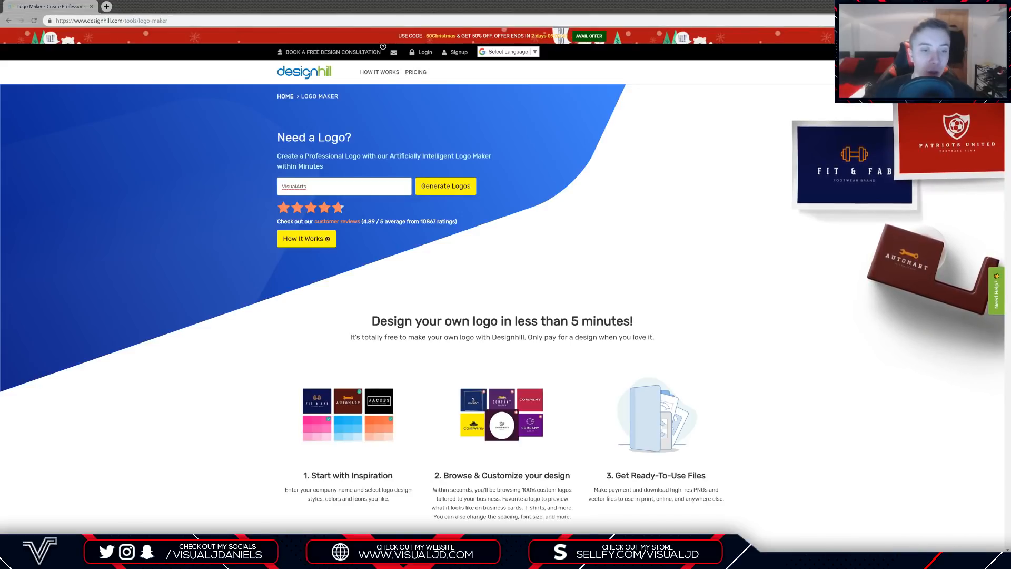
click(444, 186)
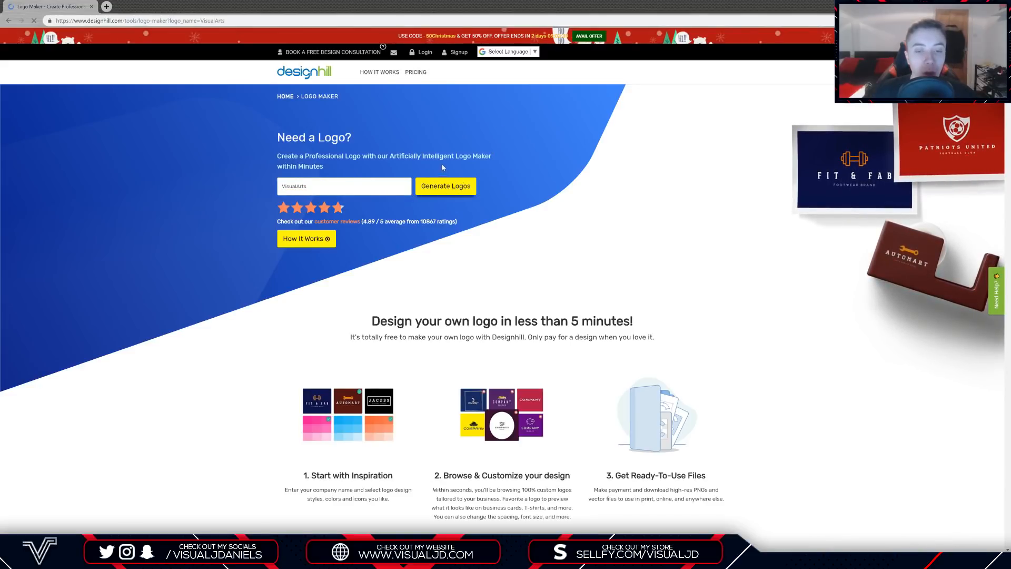
click(445, 185)
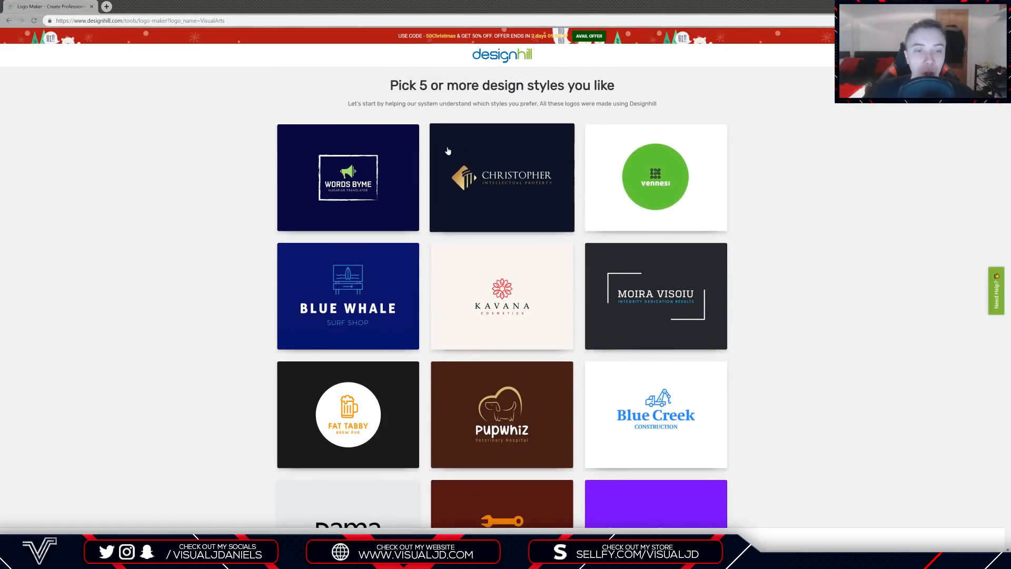
Like the Christopher and Kavana style samples while browsing the style grid
click(502, 177)
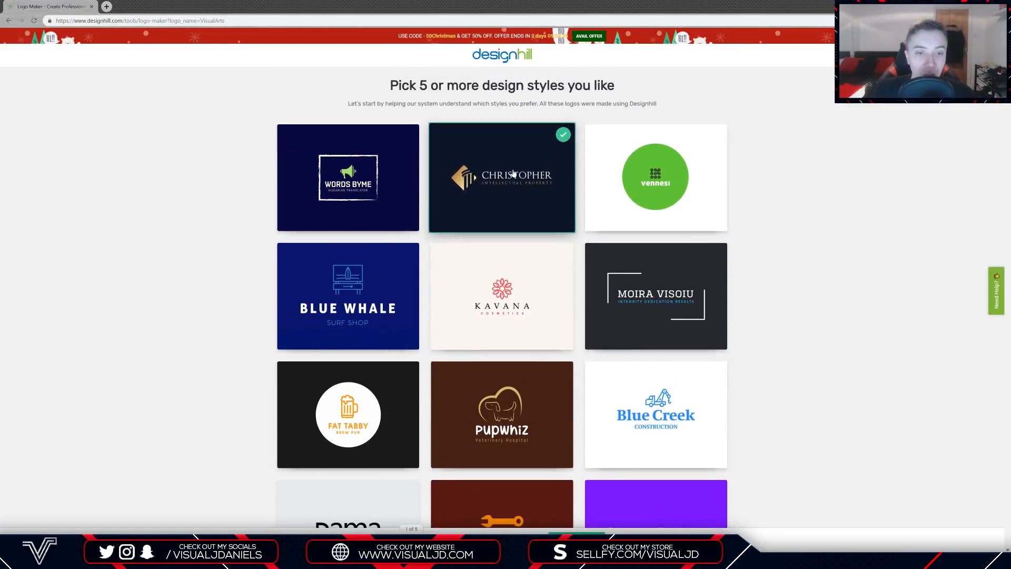
scroll(down, 3)
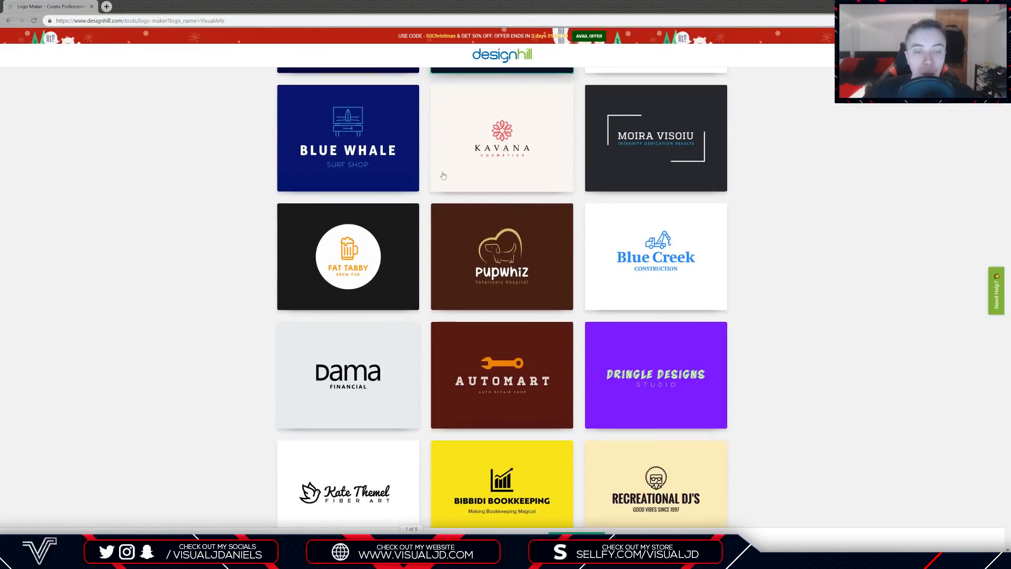
click(501, 138)
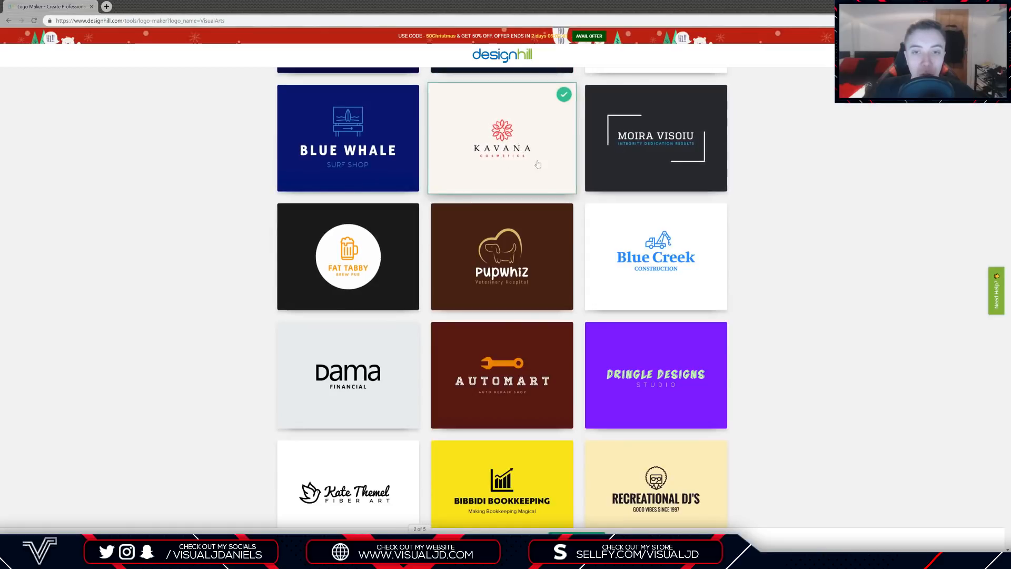
scroll(down, 3)
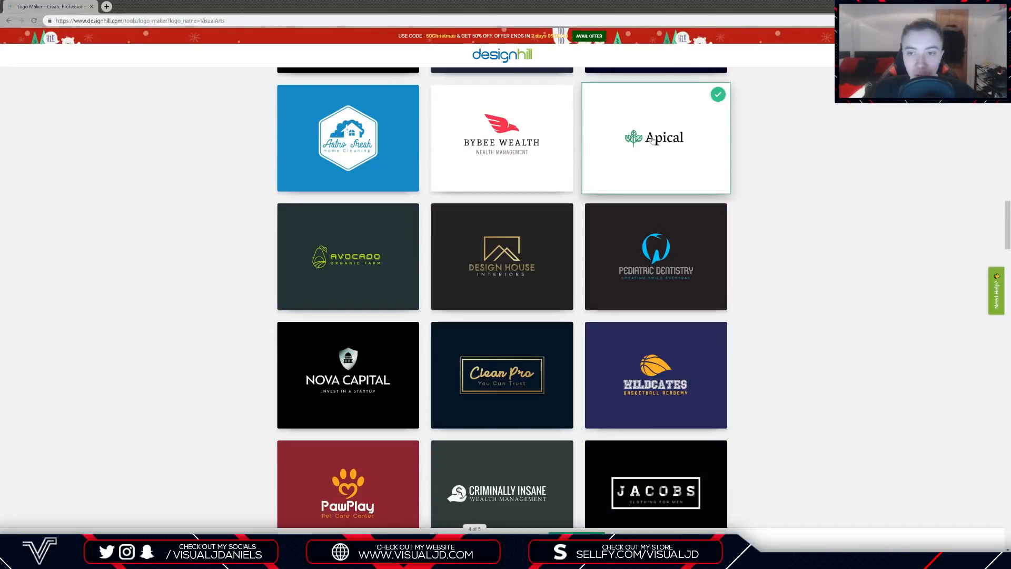
scroll(down, 3)
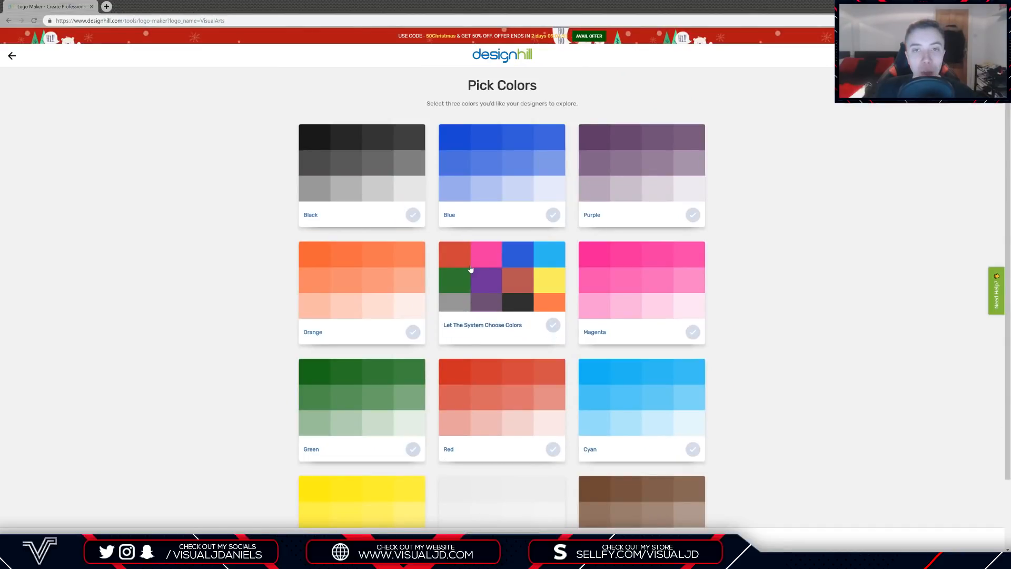
Pick Black and Red as the logo colours and continue to the company name step
click(361, 173)
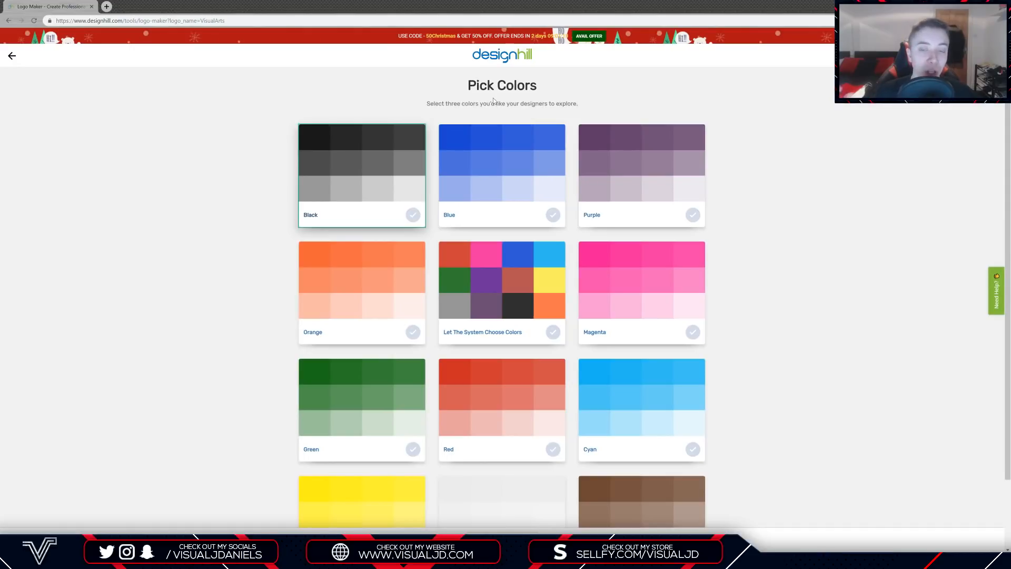
click(362, 161)
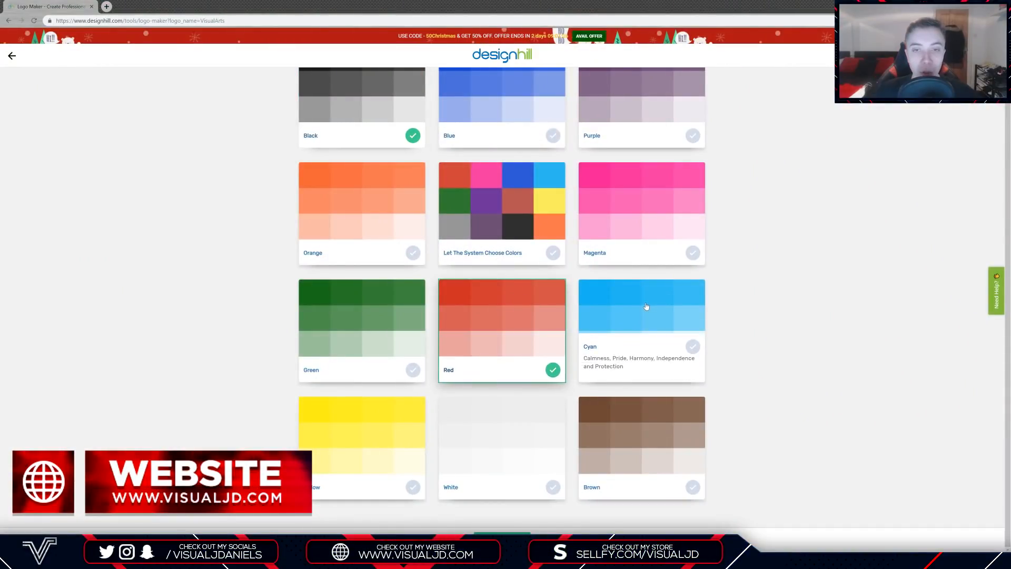
mouse_move(502, 438)
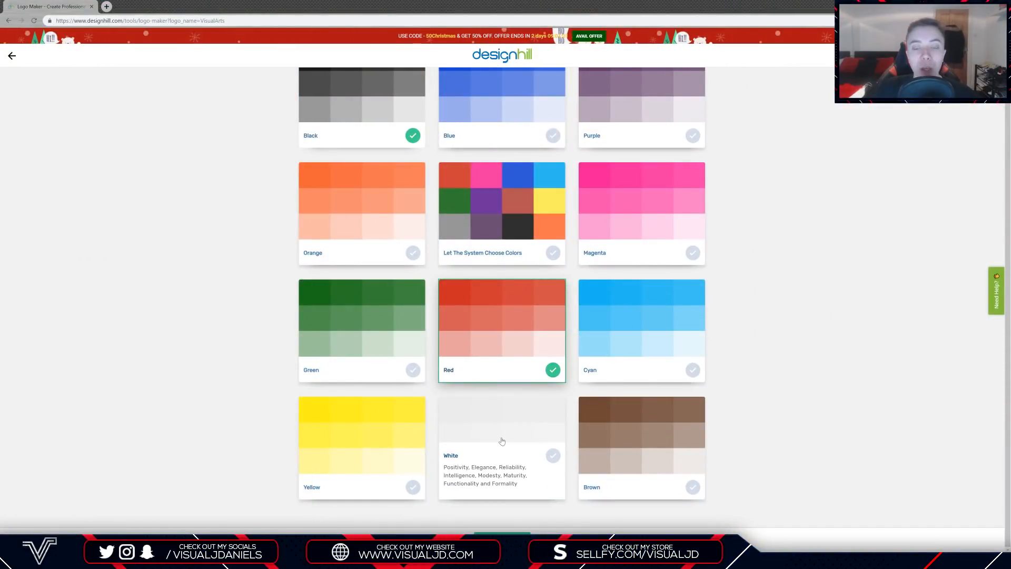
click(501, 447)
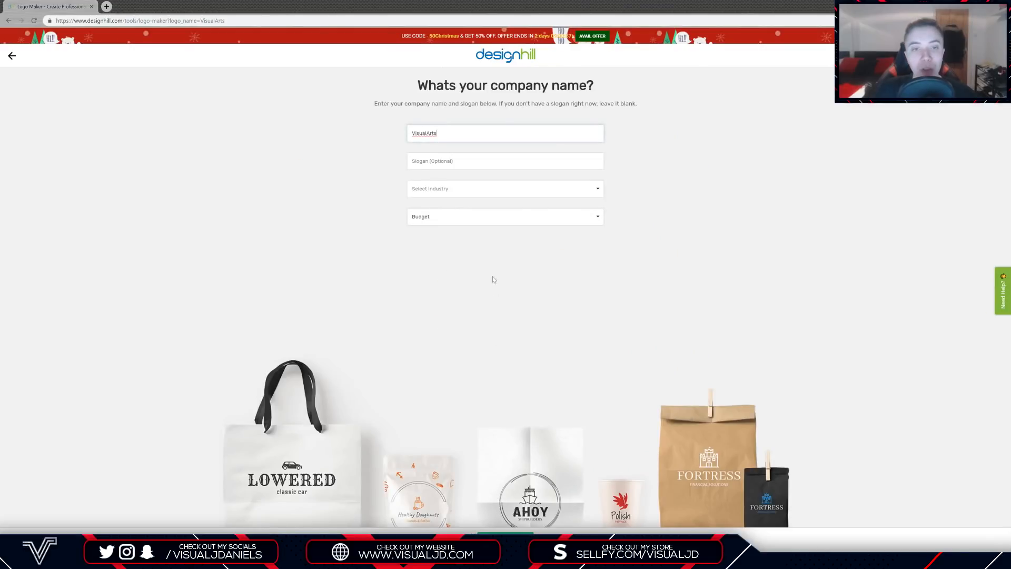
Confirm the VisualArts name and choose the company's industry from the Select Industry list
double_click(429, 133)
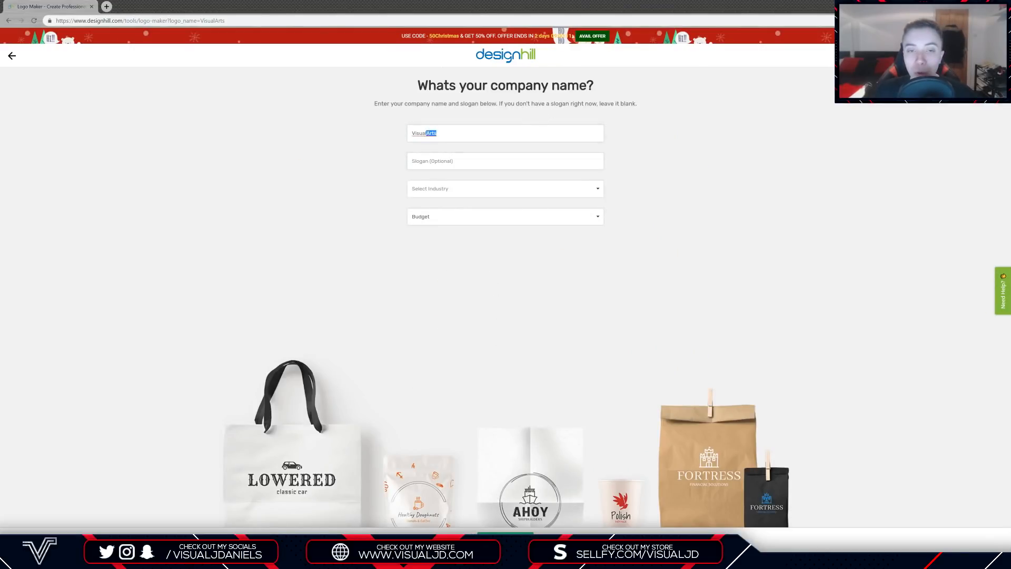
click(504, 161)
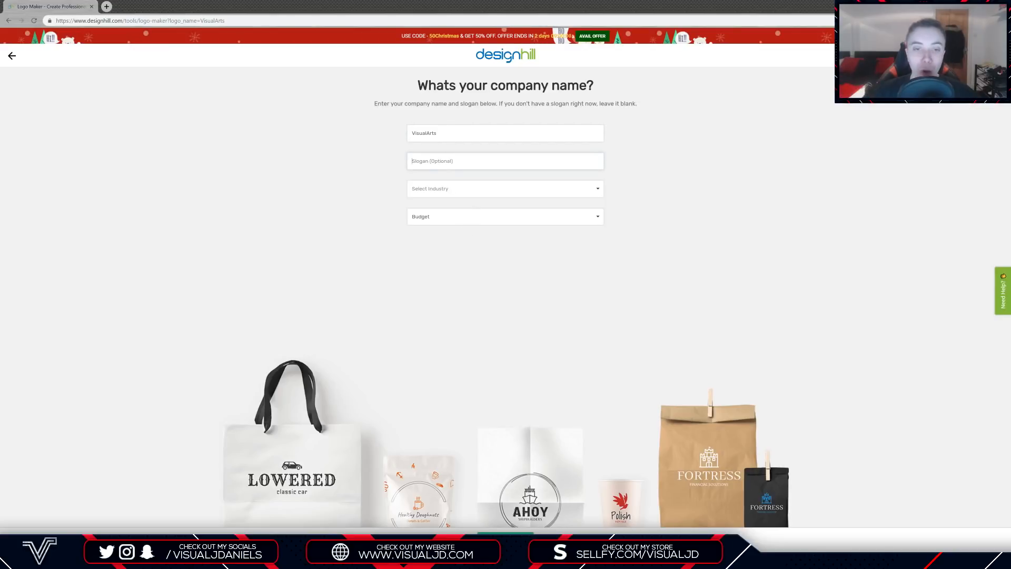
click(505, 188)
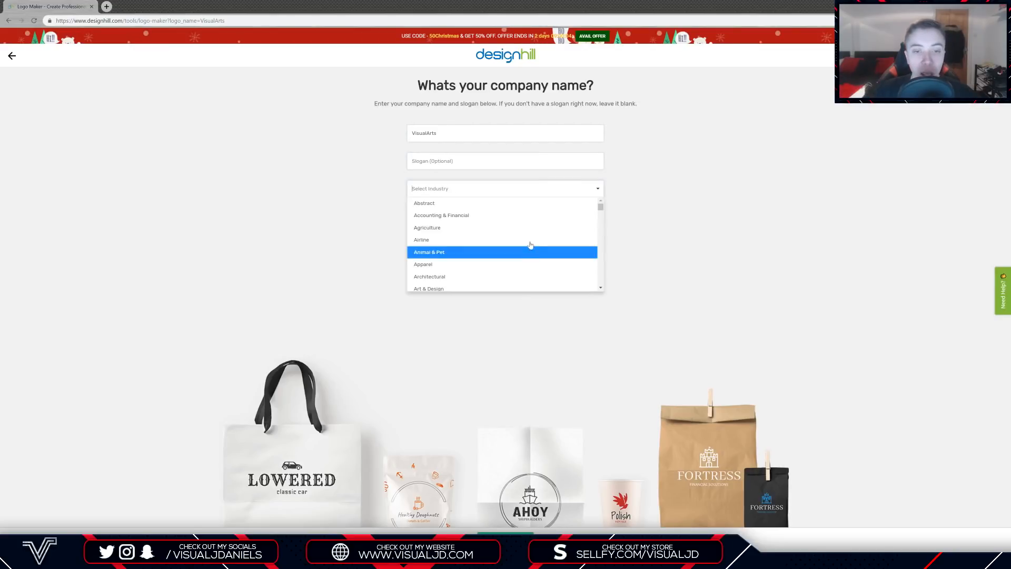
scroll(down, 3)
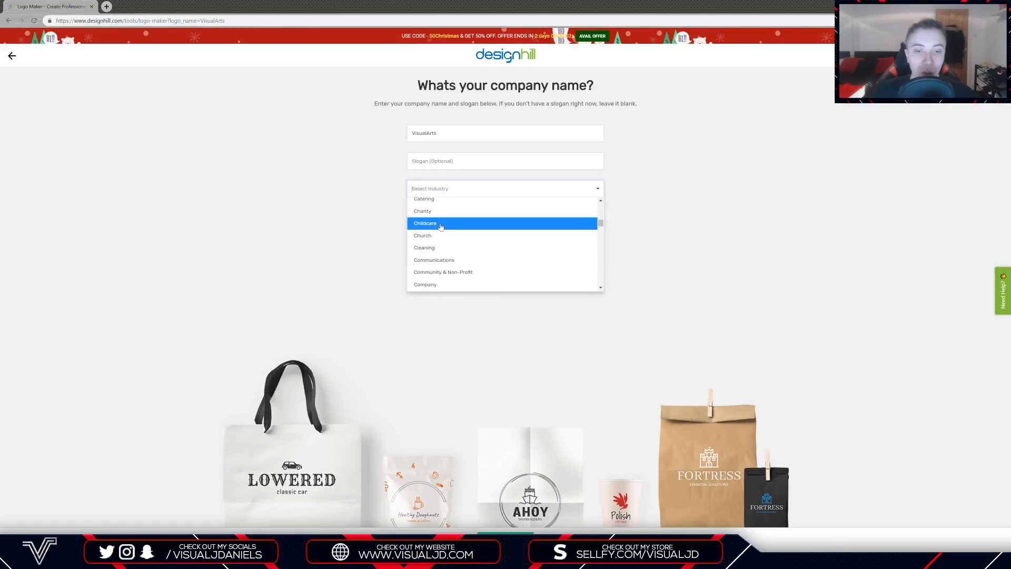
click(424, 223)
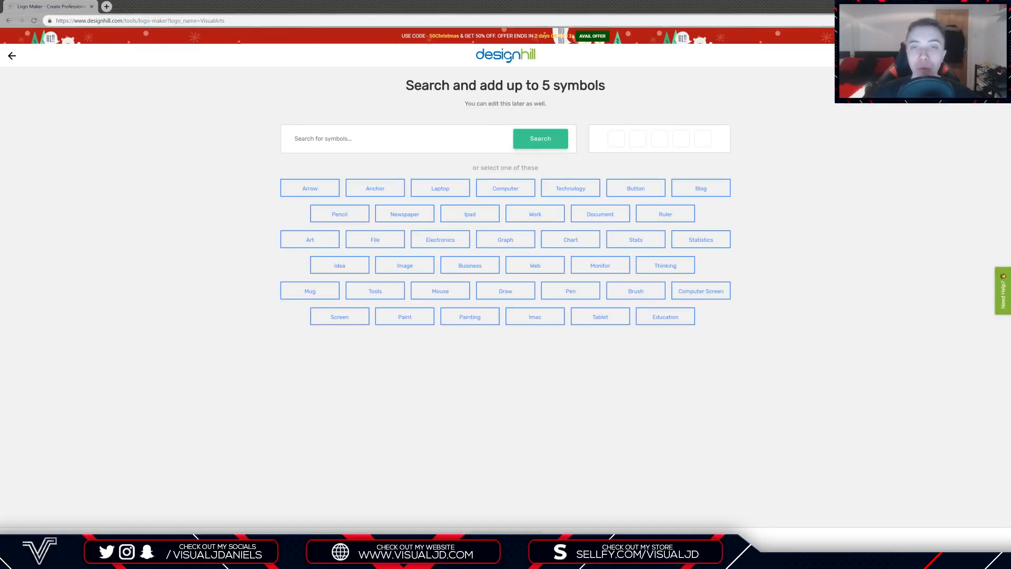
Search for graphic design symbols, add them and generate the VisualArts logo options
text(gr)
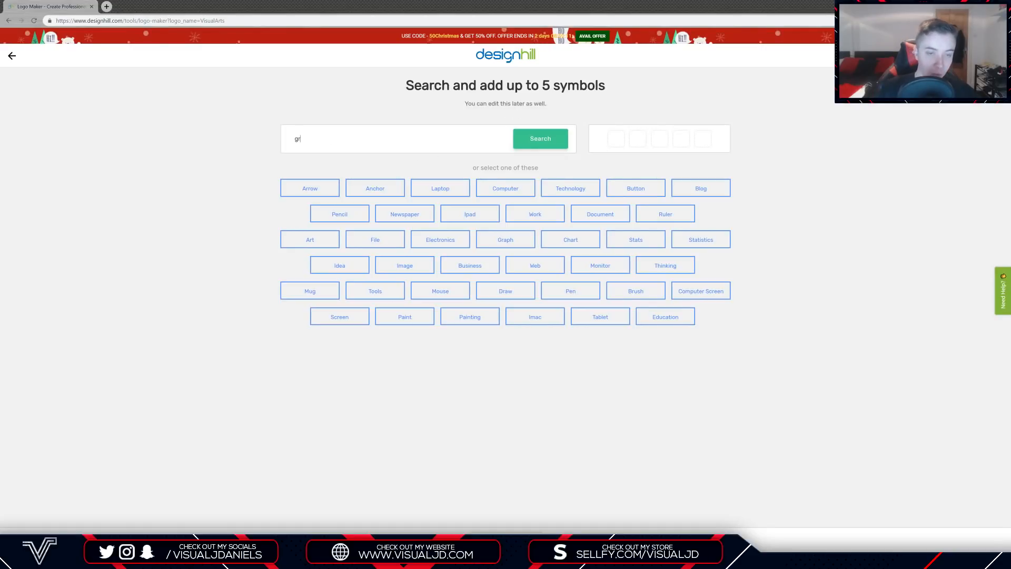
click(540, 138)
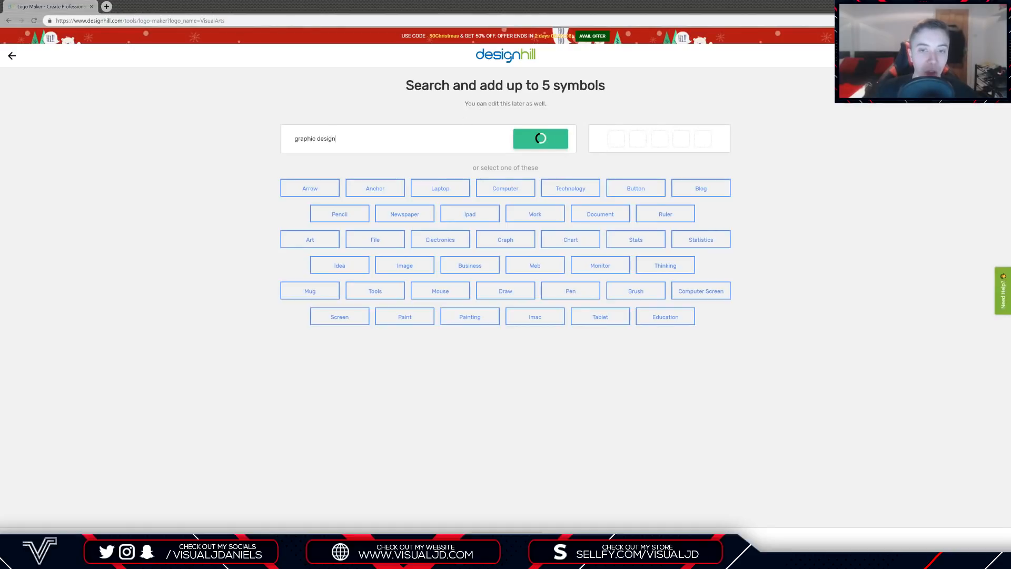
click(540, 138)
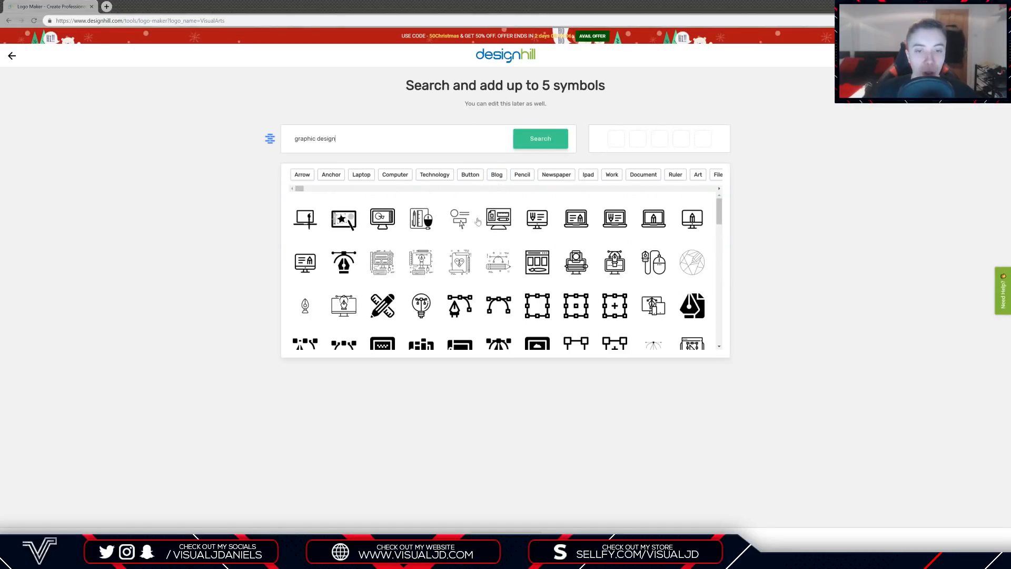
scroll(down, 3)
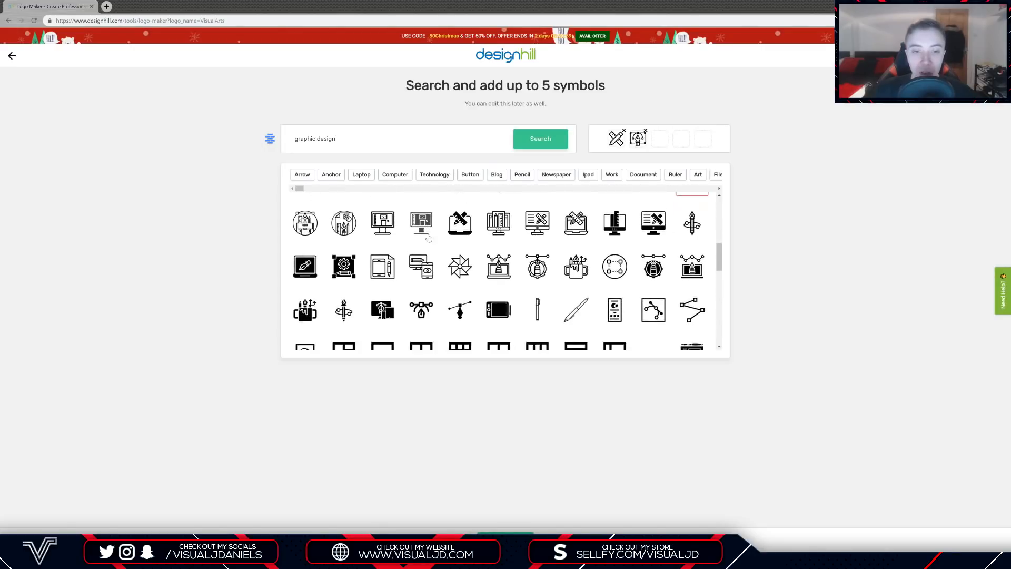
scroll(down, 3)
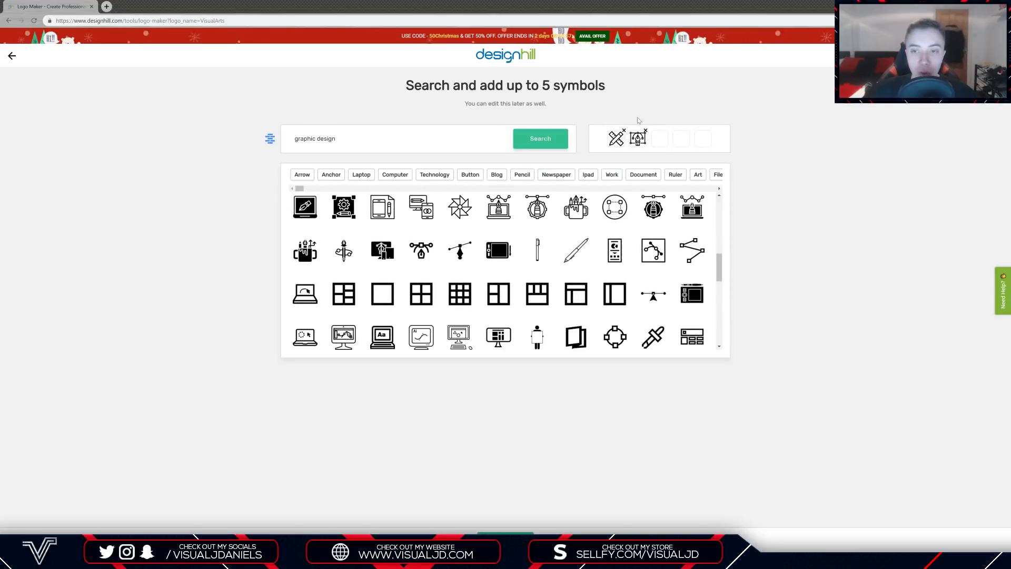
click(343, 207)
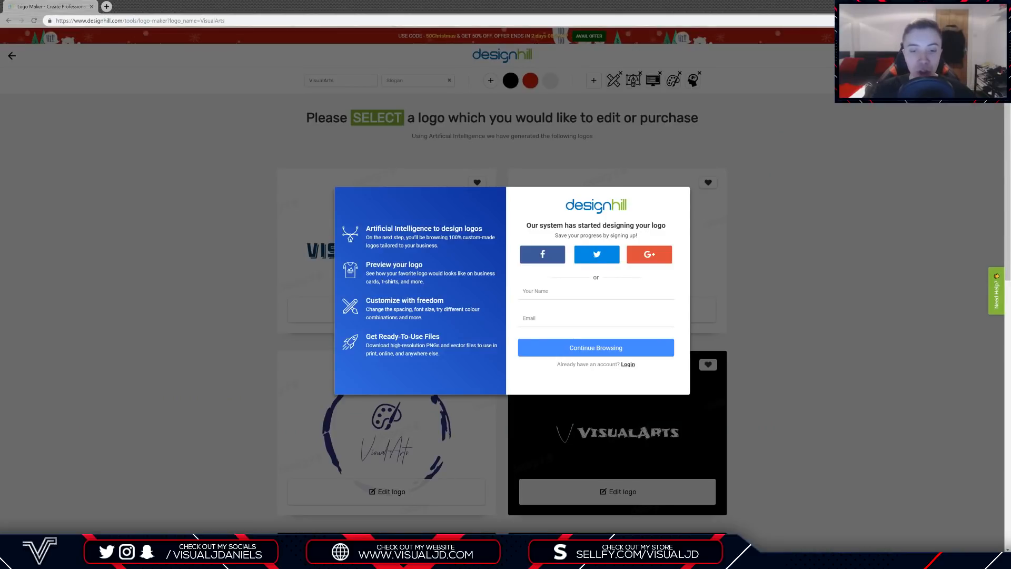
click(595, 291)
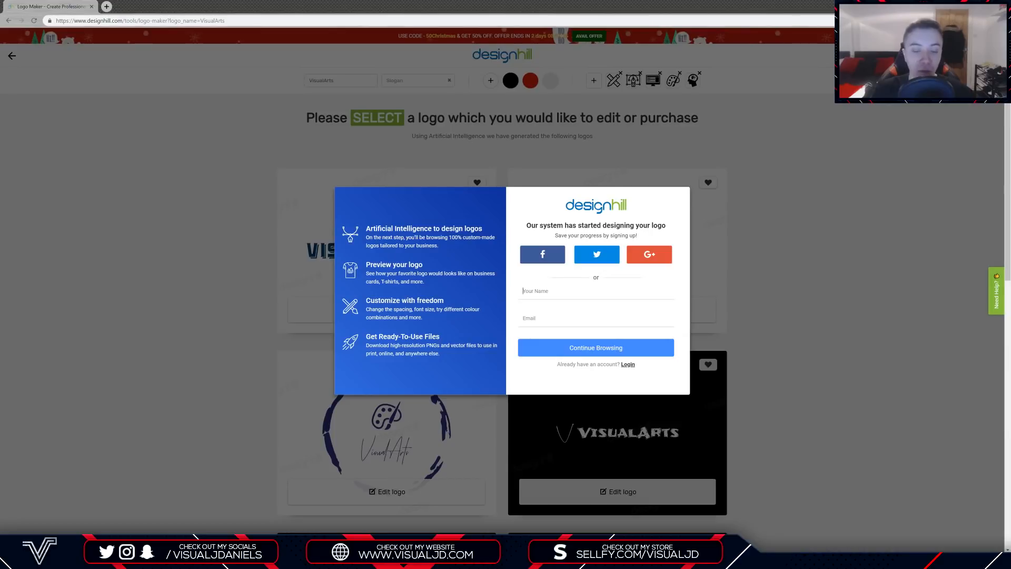
text(Ja)
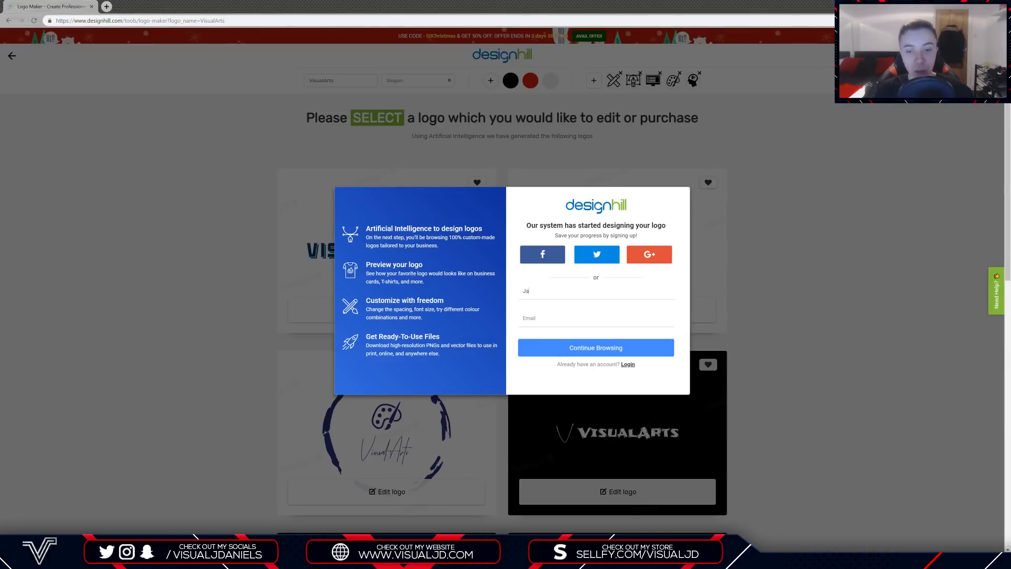
click(595, 347)
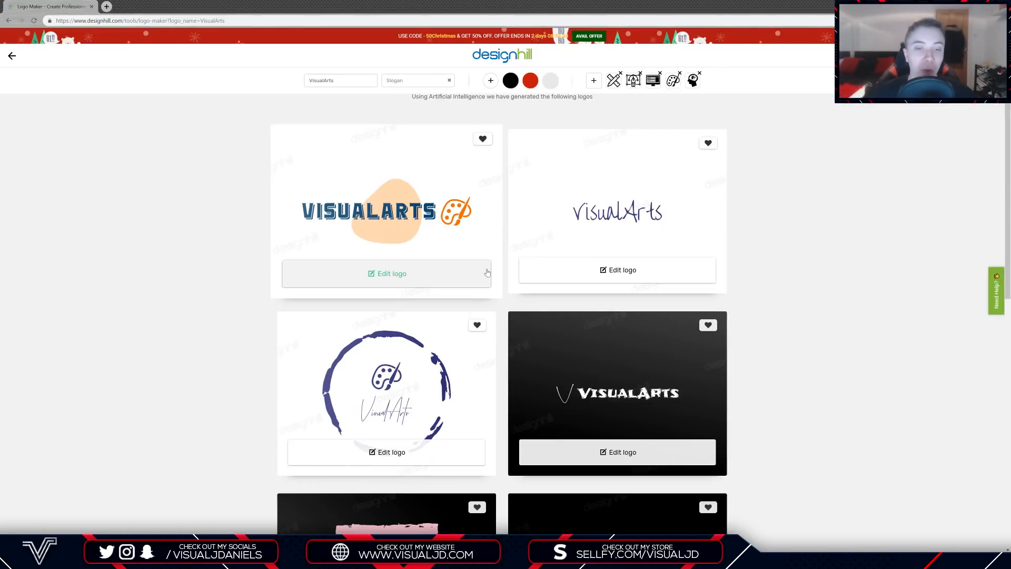
scroll(down, 3)
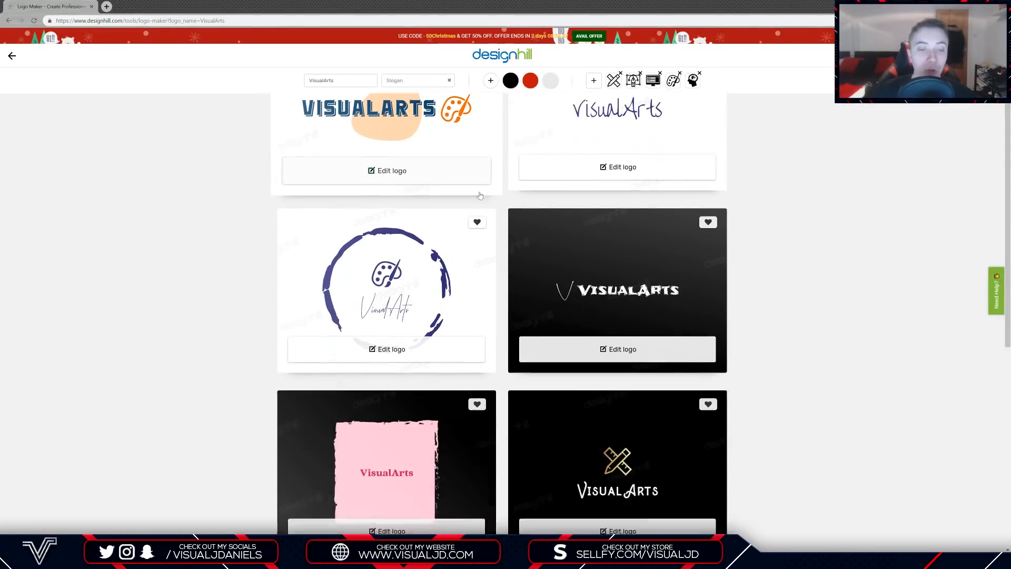
scroll(down, 3)
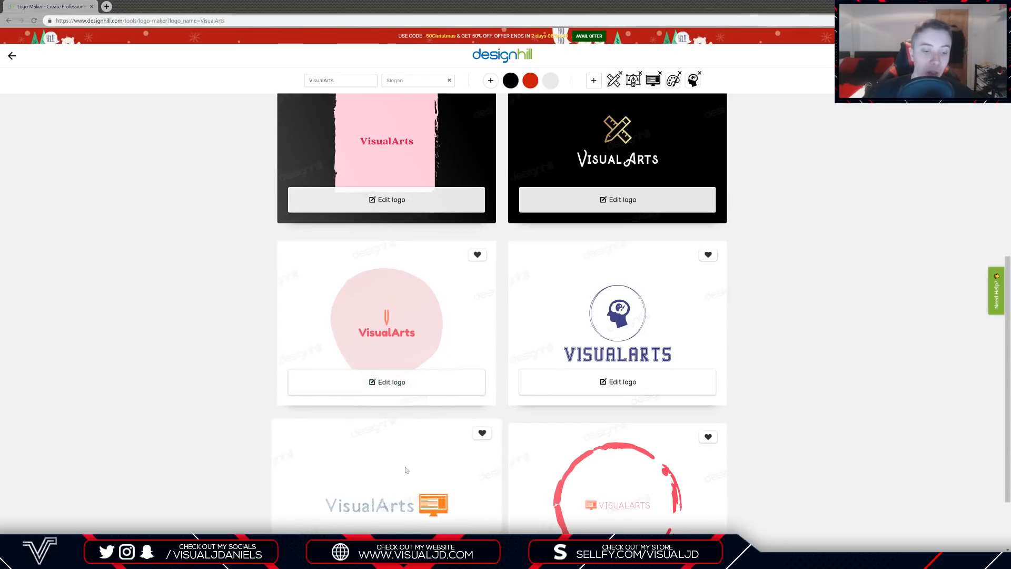
scroll(down, 3)
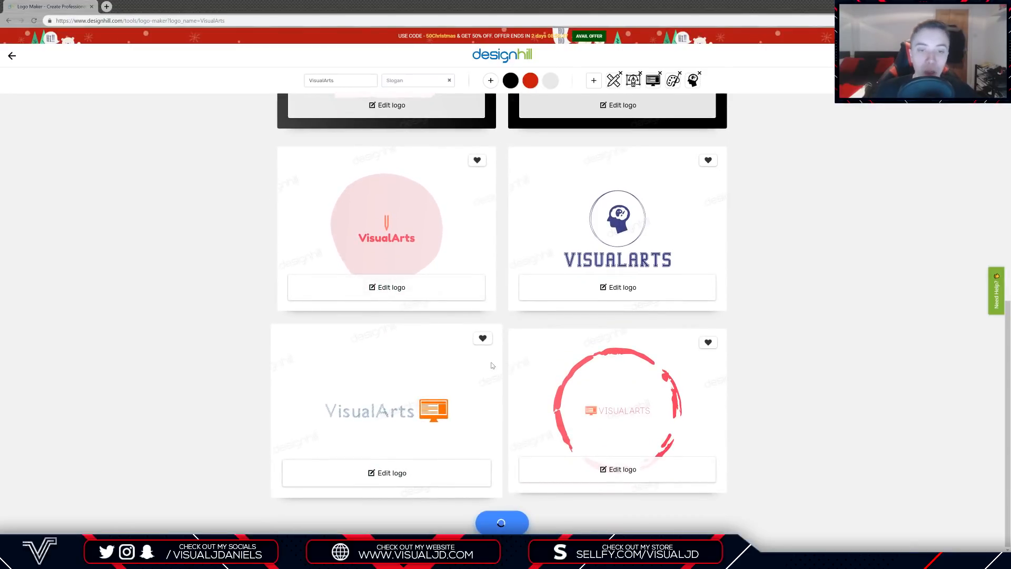
scroll(down, 3)
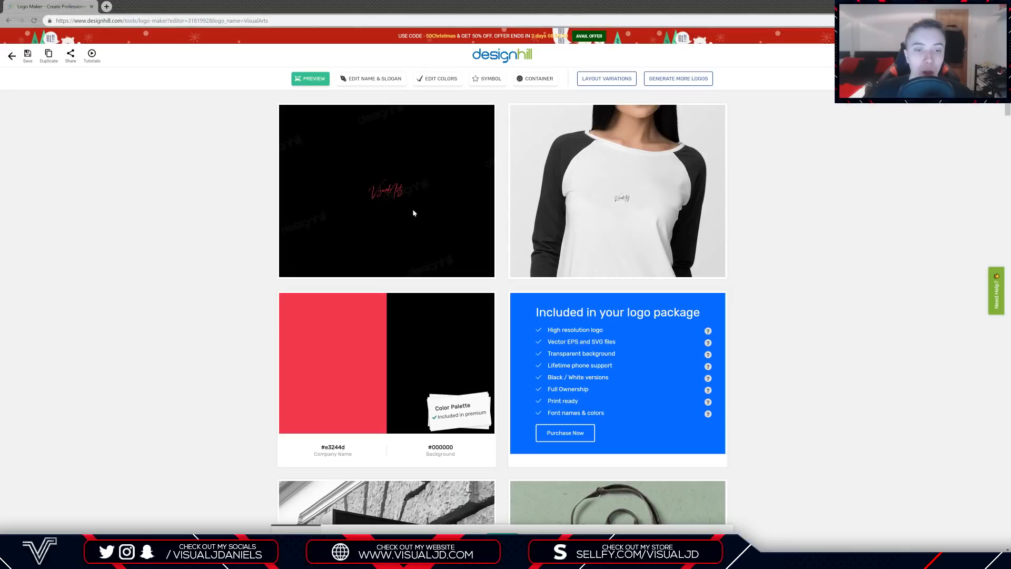
scroll(down, 3)
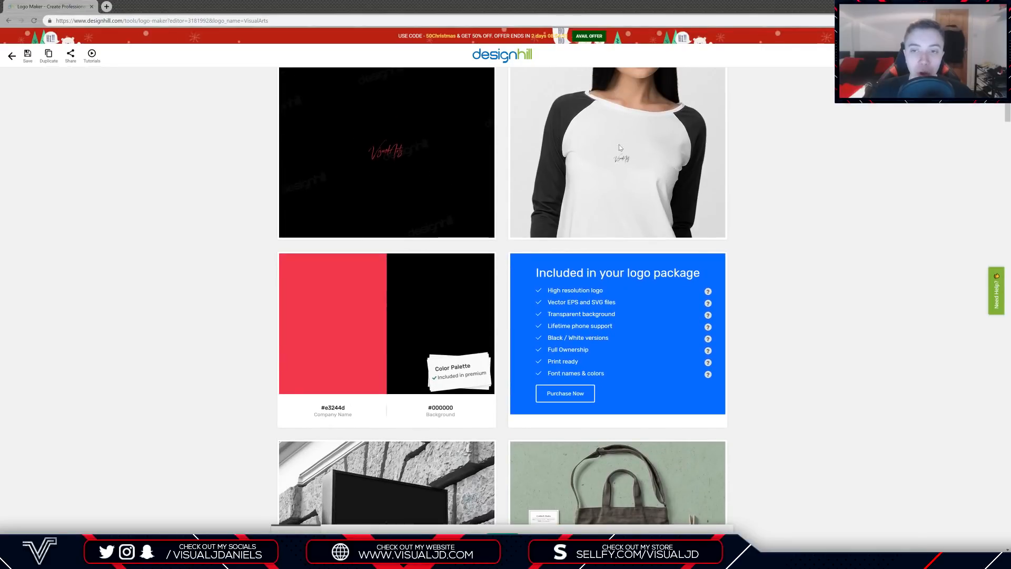
scroll(down, 3)
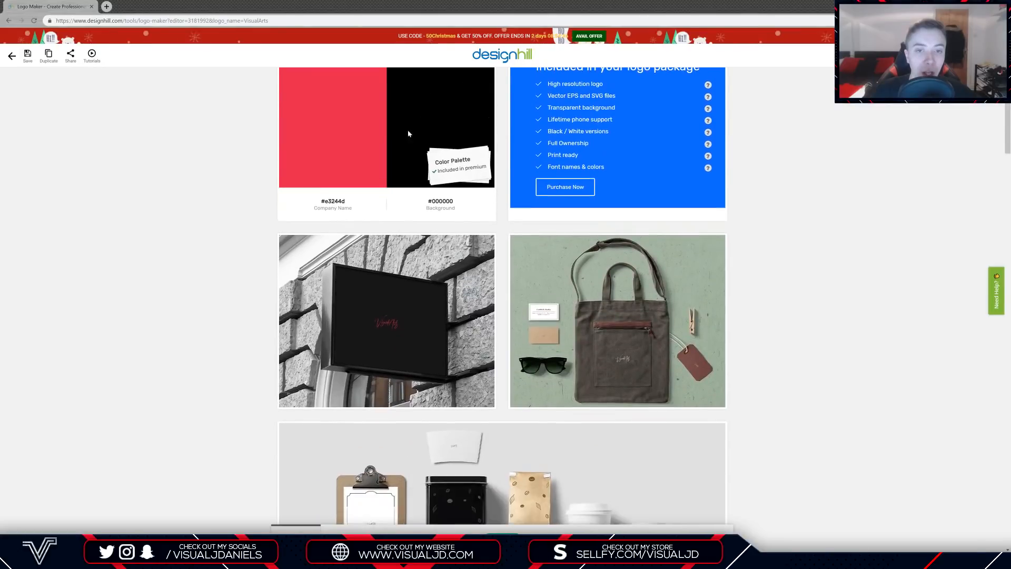
scroll(down, 3)
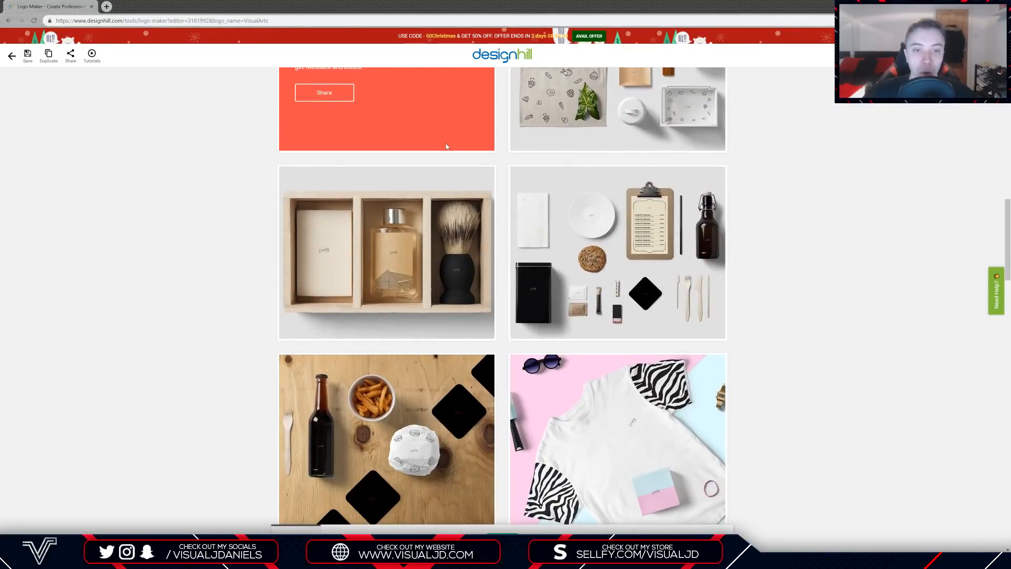
scroll(down, 3)
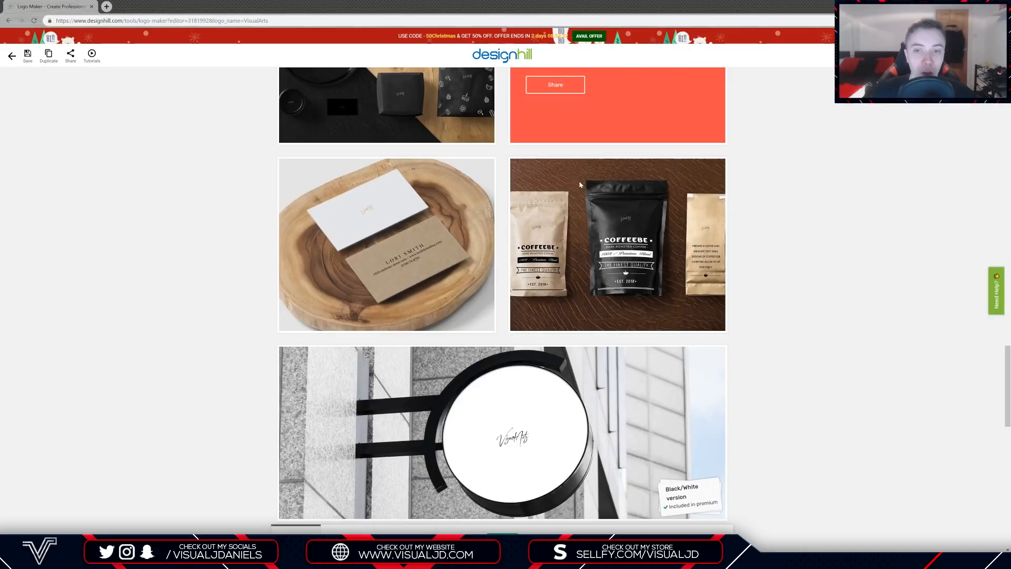
scroll(down, 3)
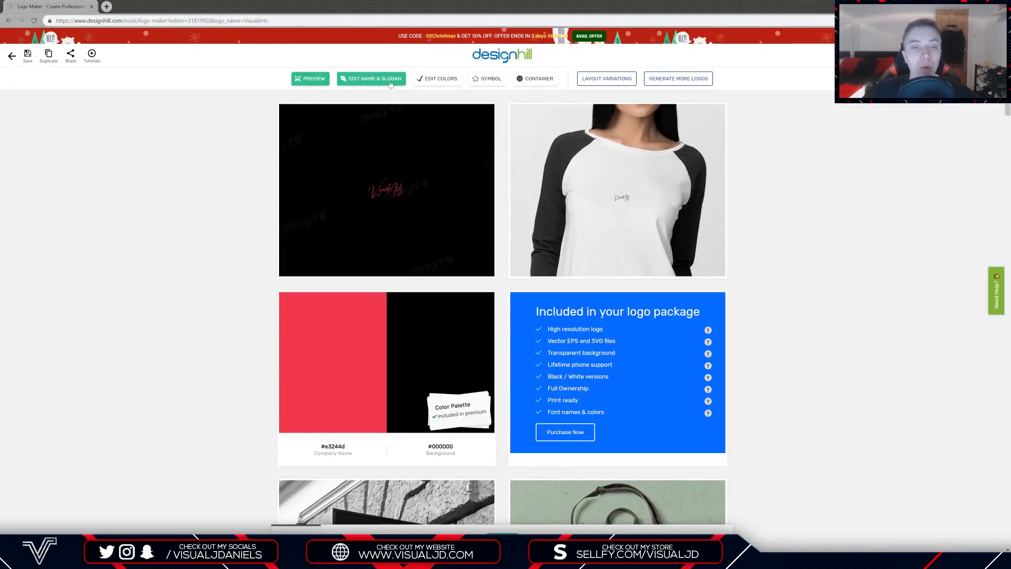
click(372, 78)
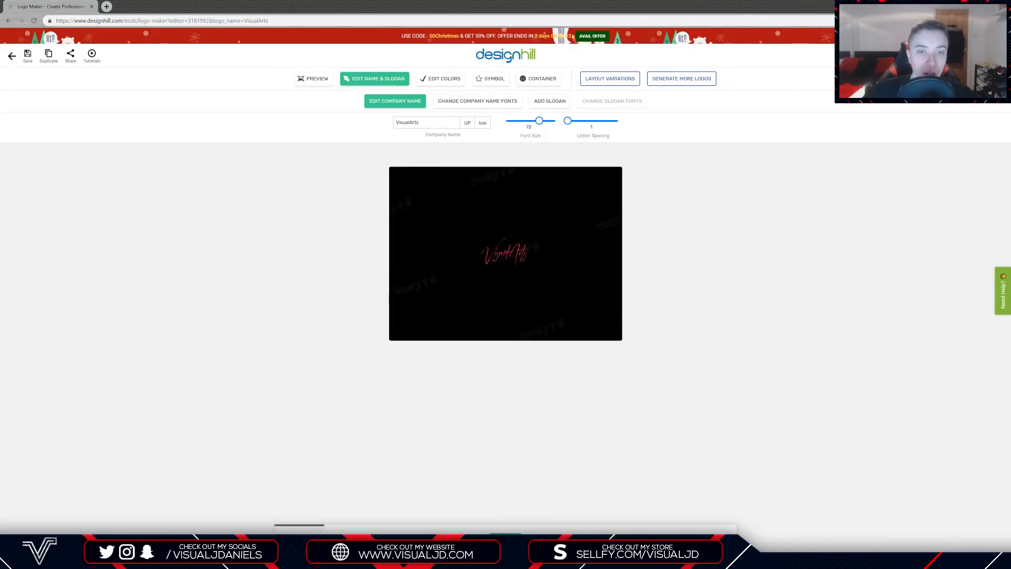
double_click(426, 122)
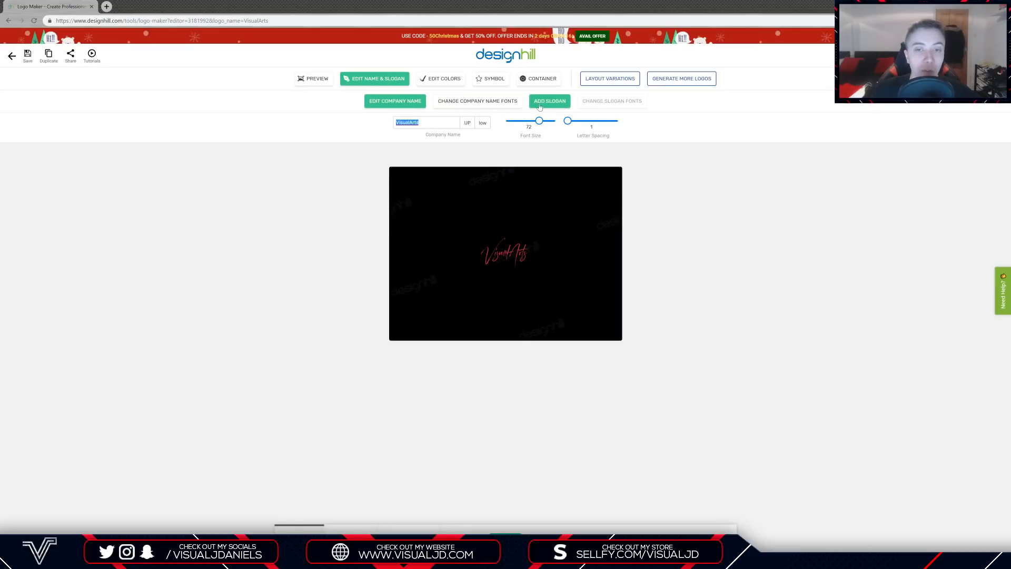
click(477, 102)
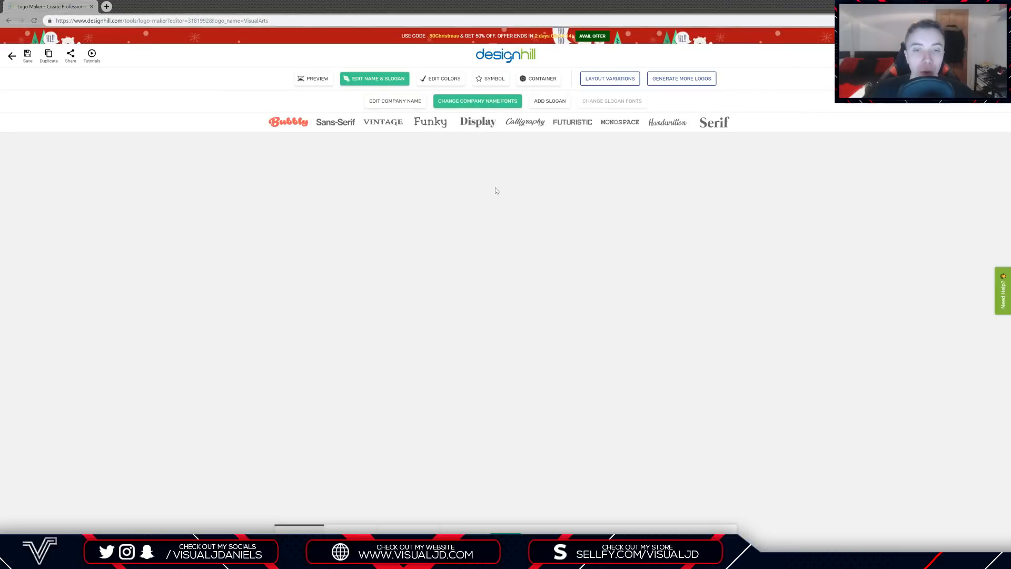
scroll(down, 3)
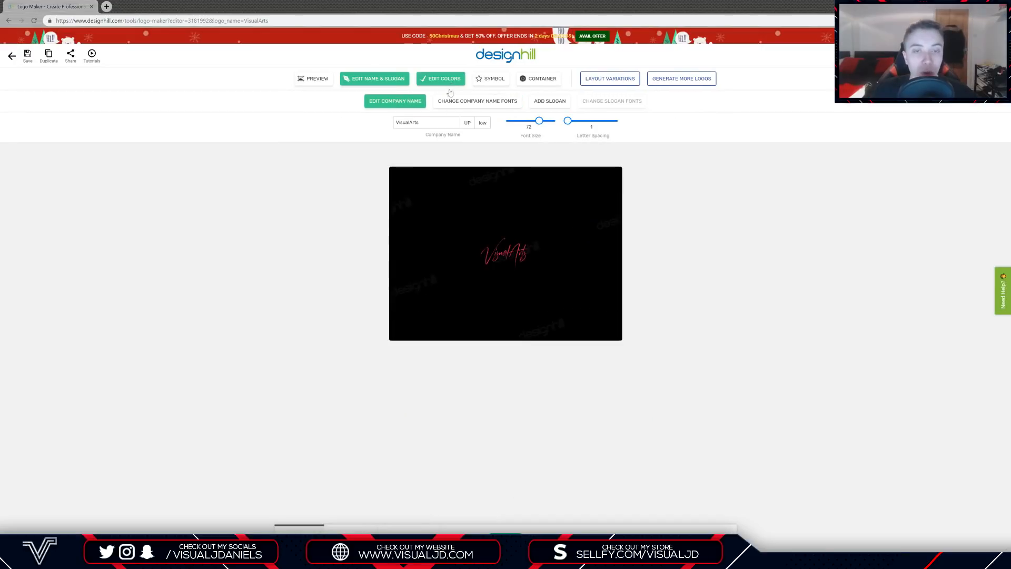
click(440, 78)
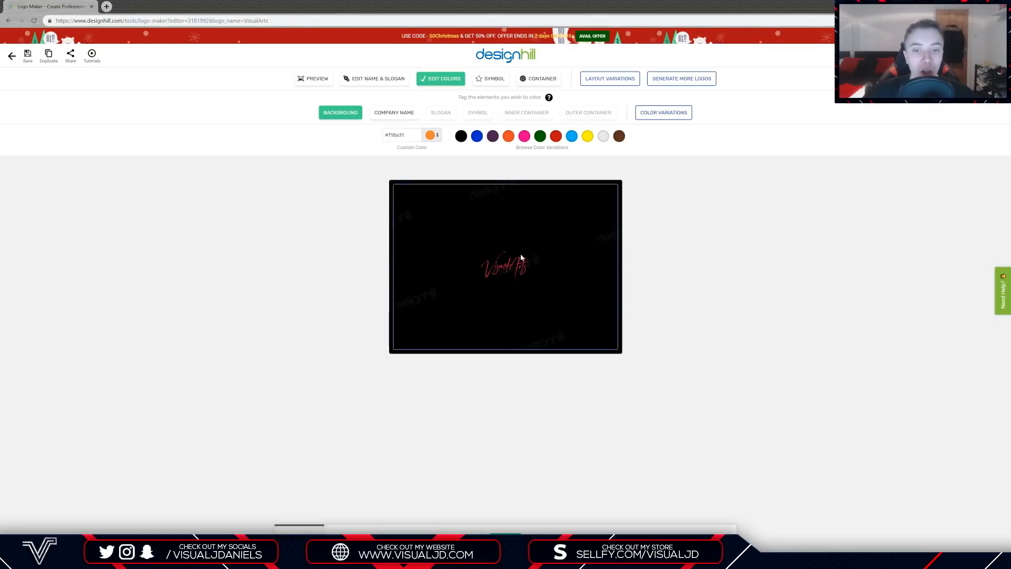
click(394, 113)
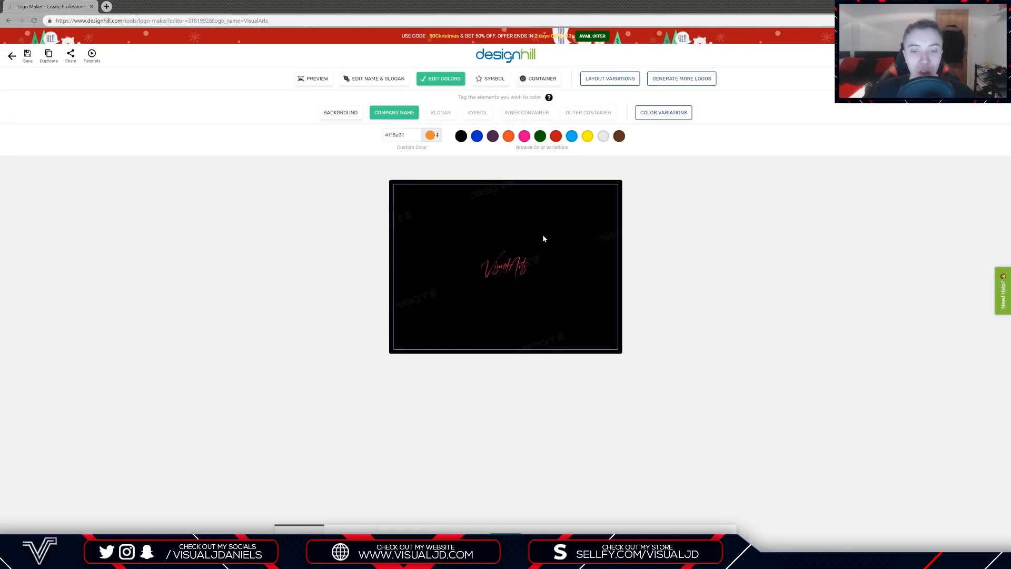
click(492, 78)
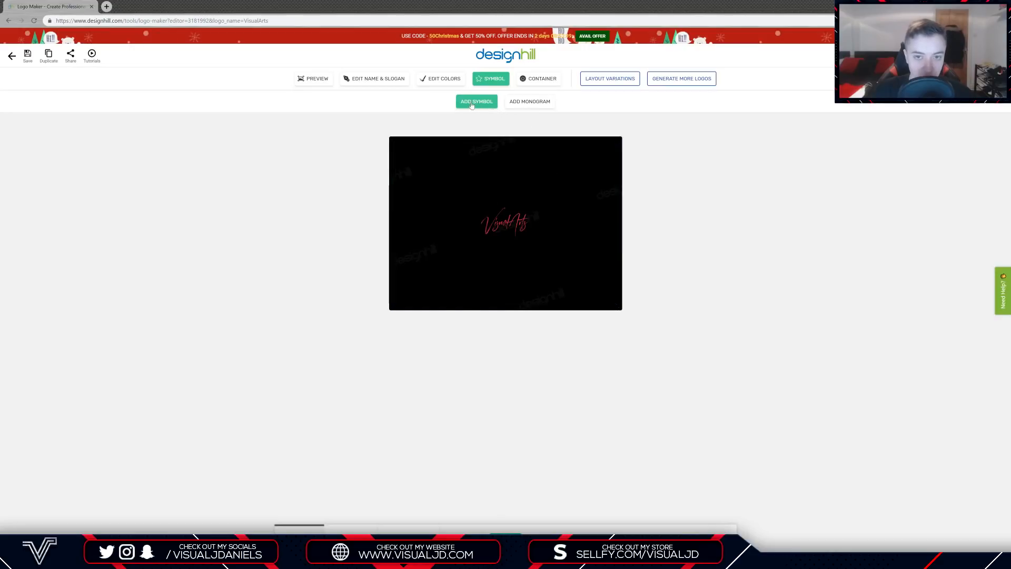
click(313, 78)
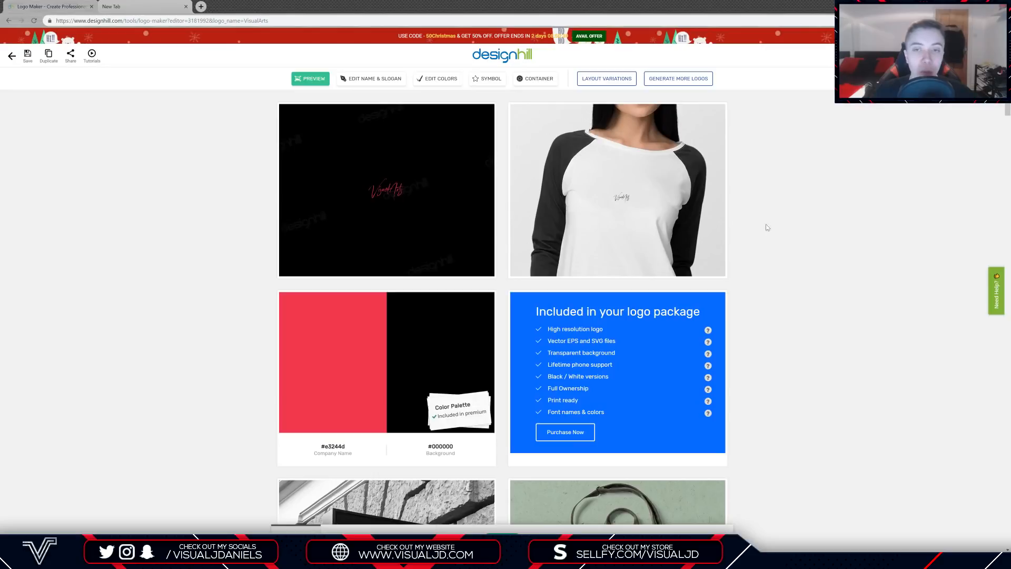
mouse_move(924, 163)
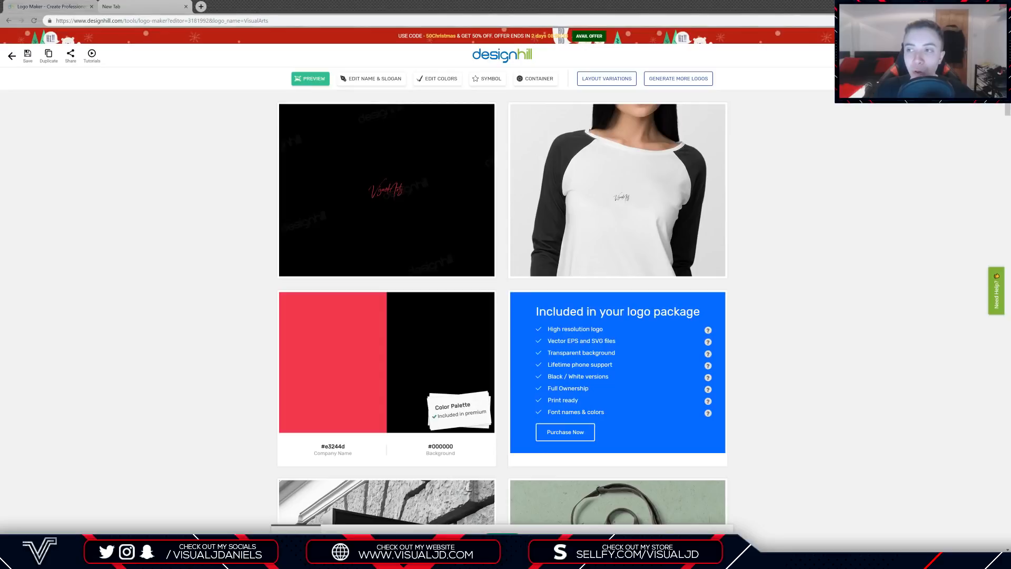
Proceed to Purchase Now and review the Basic/Premium/Enterprise packages, add-ons and Payment Details form
click(565, 432)
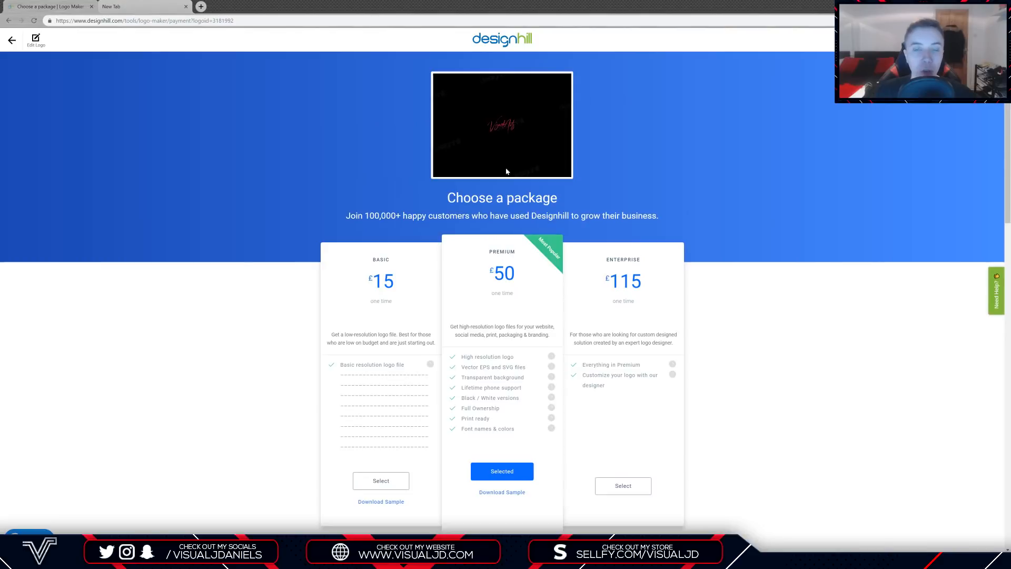
scroll(down, 3)
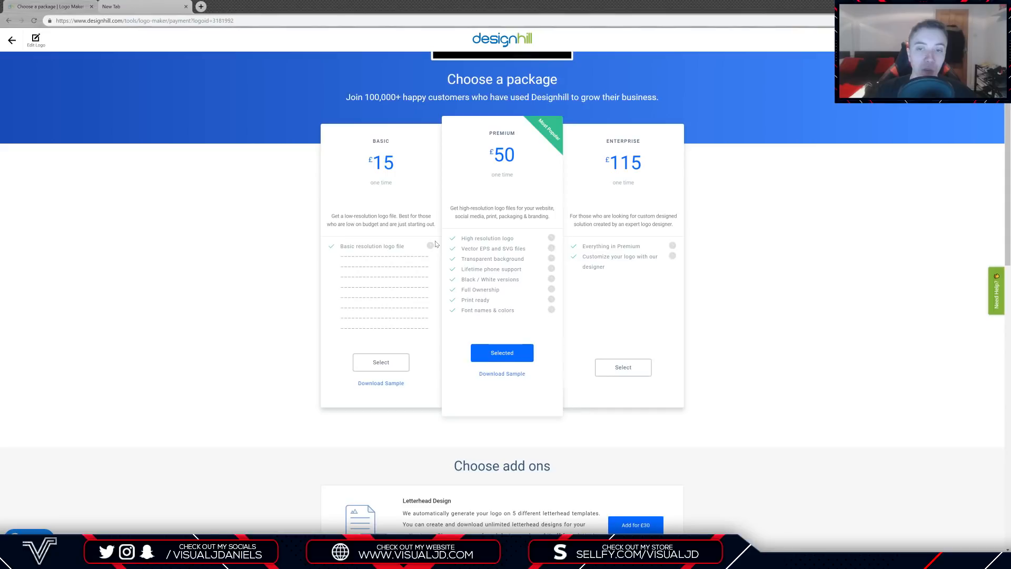
mouse_move(499, 226)
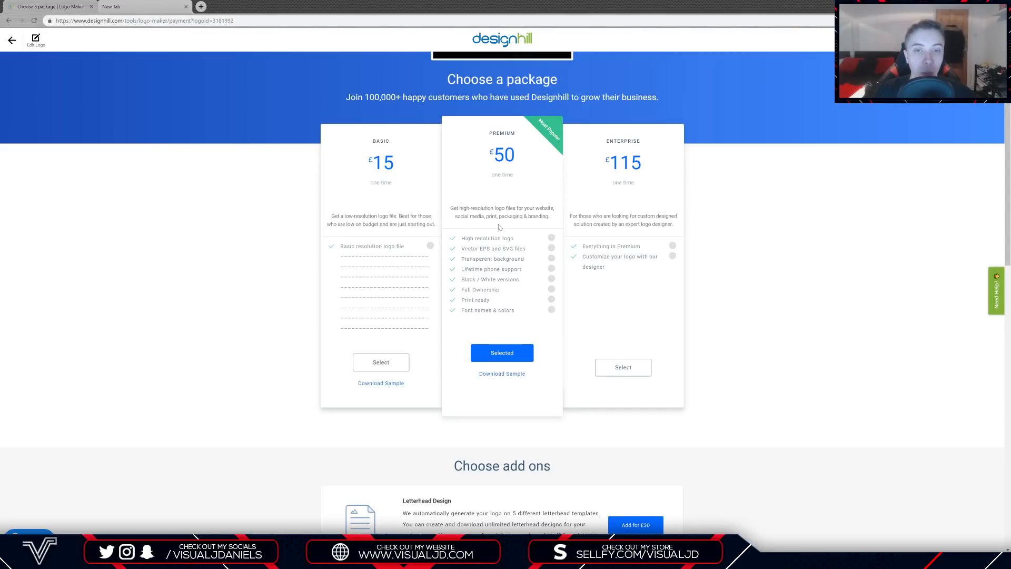
scroll(down, 3)
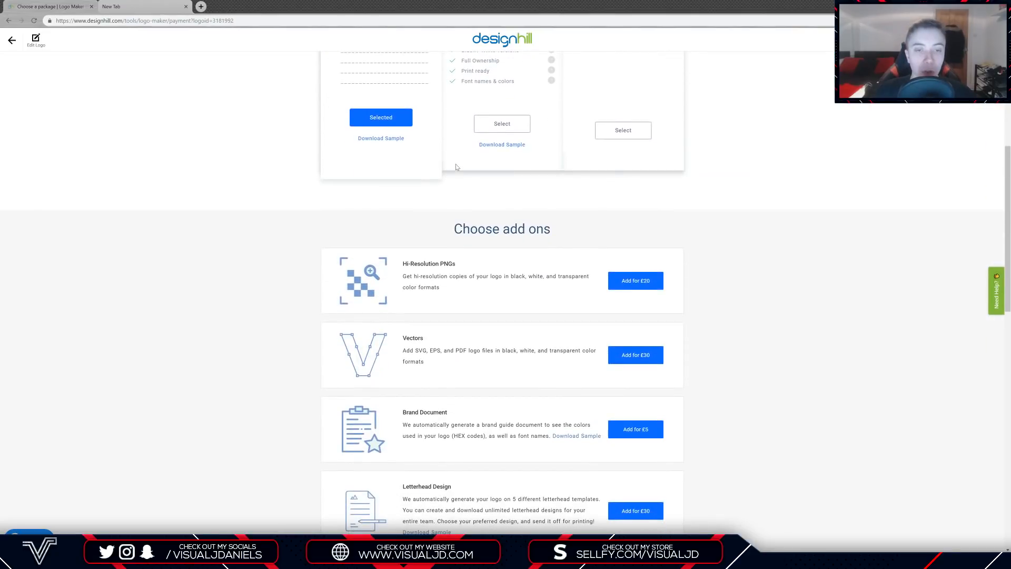
scroll(down, 3)
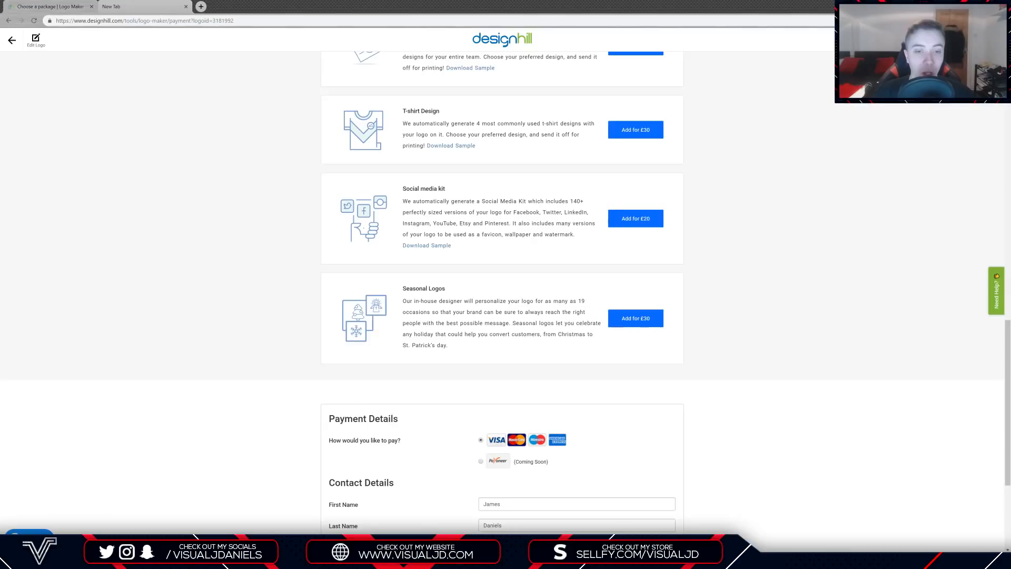
scroll(down, 3)
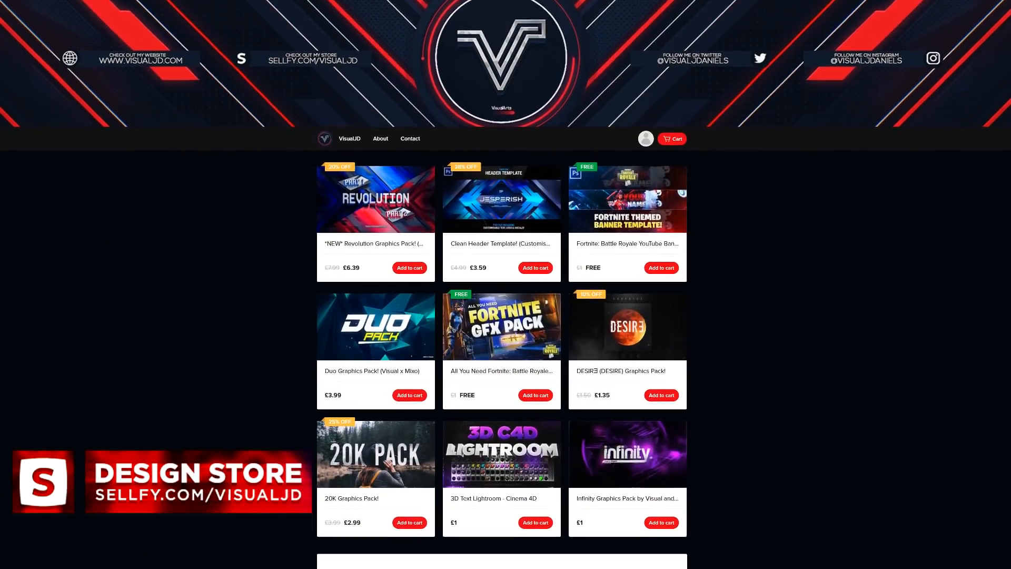
scroll(down, 3)
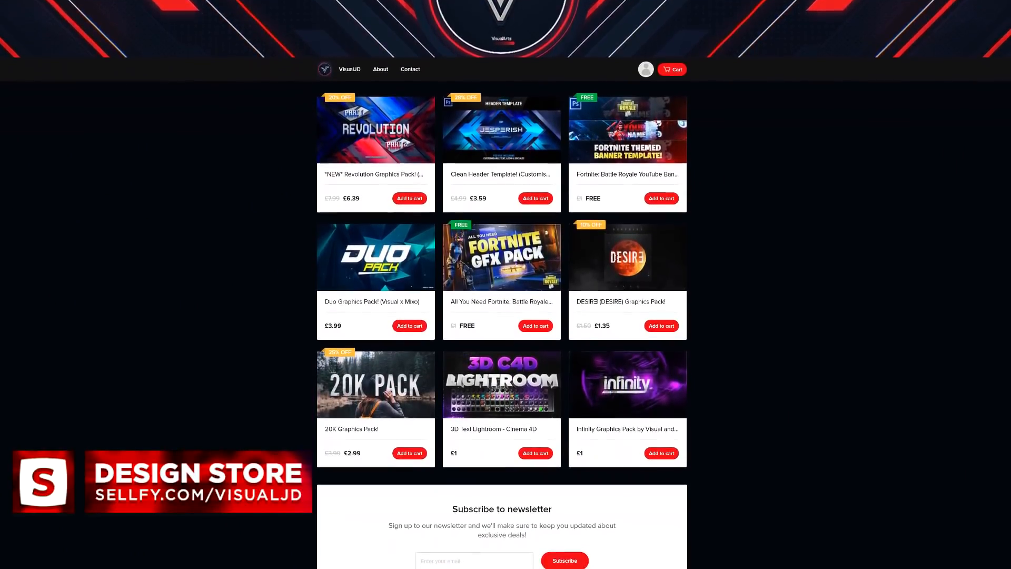
scroll(down, 3)
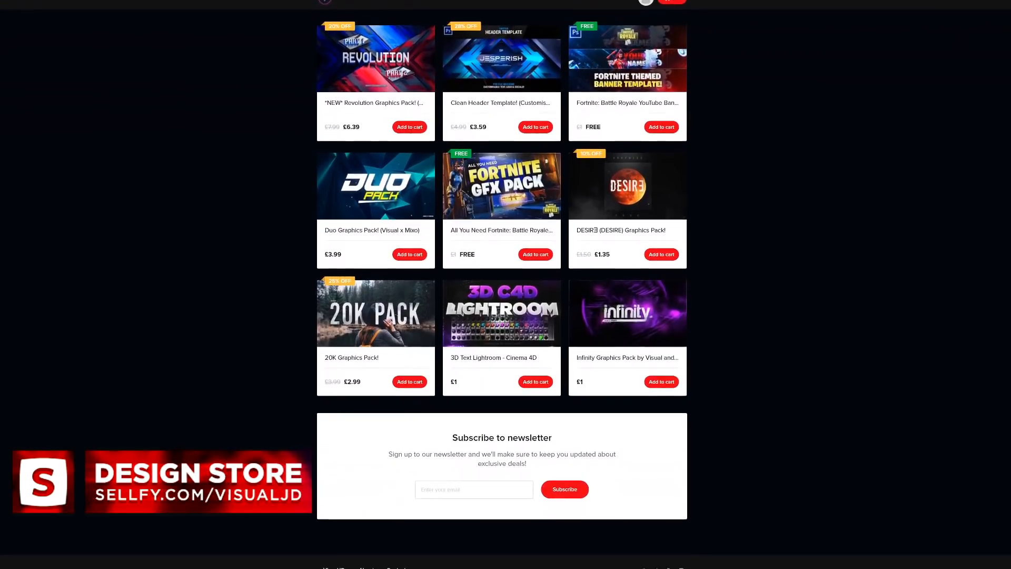
scroll(down, 3)
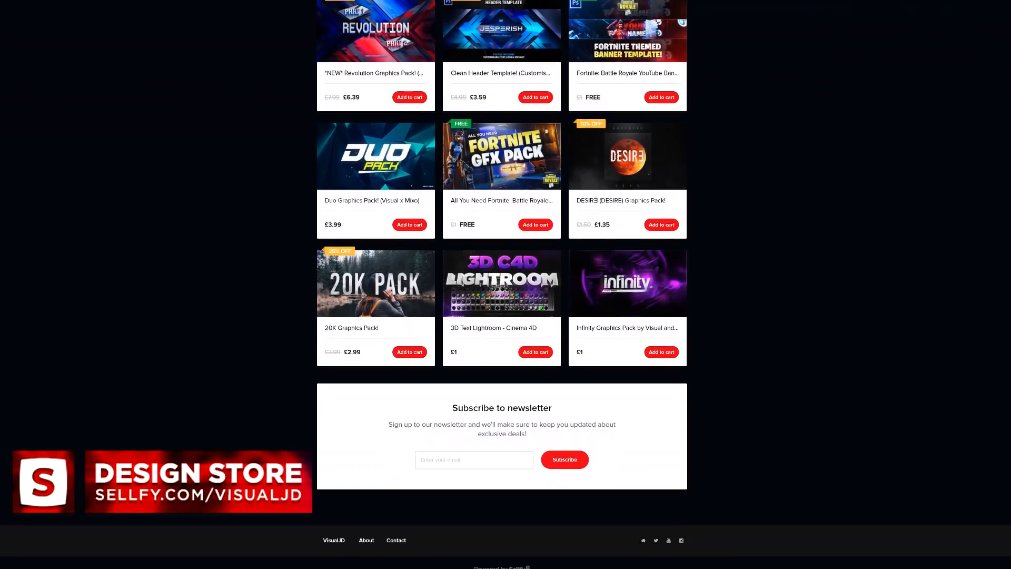